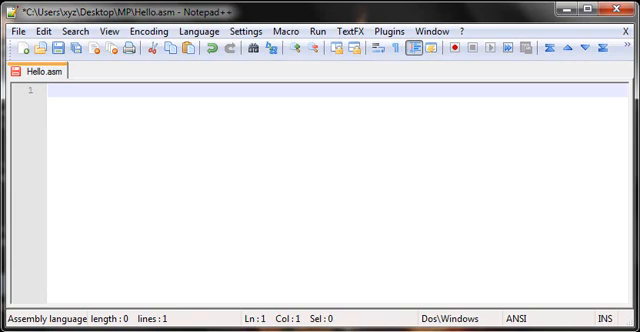
# Type '.model small' as the first line of Hello.asm.
pyautogui.write('.mo')
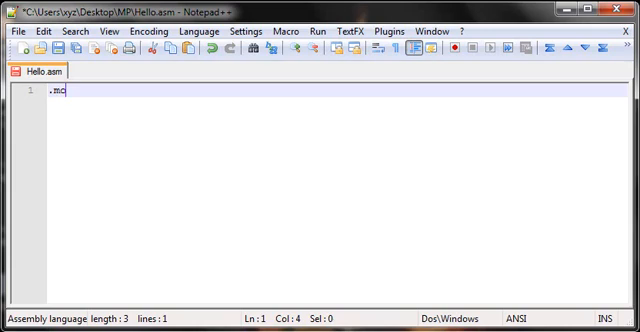
pyautogui.write('del')
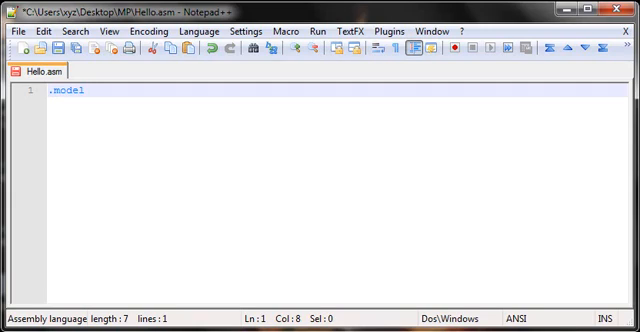
pyautogui.write('sma')
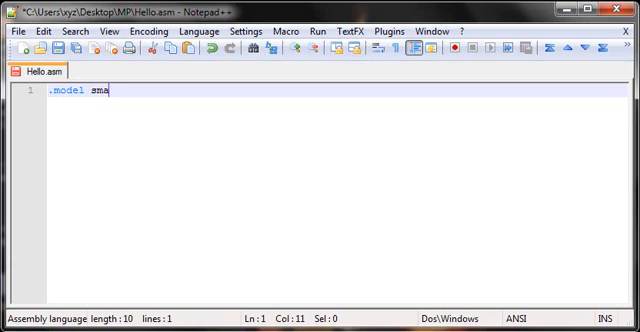
pyautogui.write('ll')
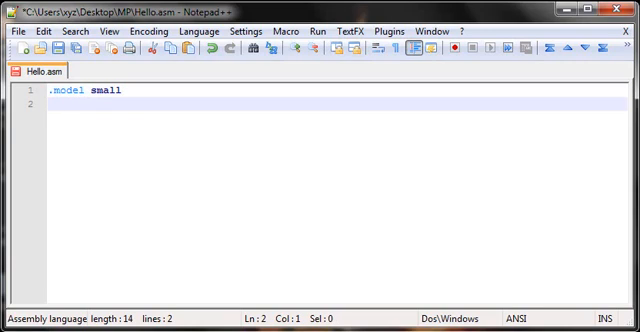
# Type '.stack 100h' on line 2 below the model directive.
pyautogui.write('.stack')
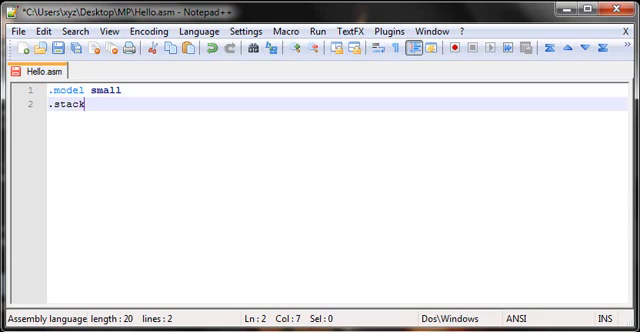
pyautogui.write('" "')
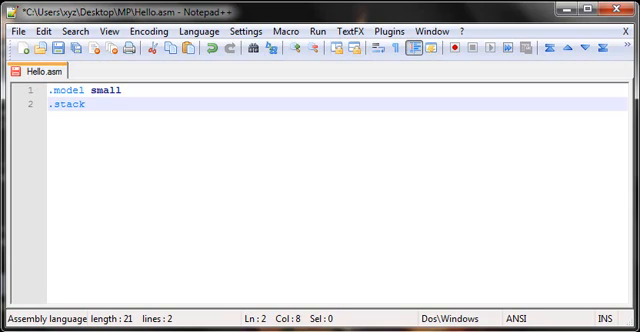
pyautogui.write('100h')
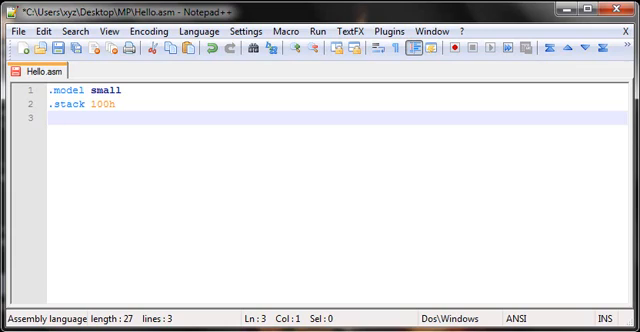
# Type the '.data' and '.code' directives with blank lines between and after them.
pyautogui.write('.data')
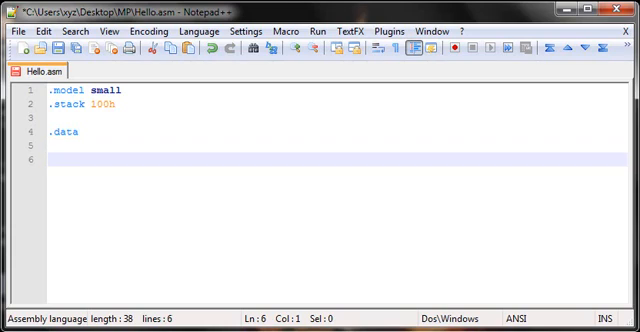
pyautogui.write('.code')
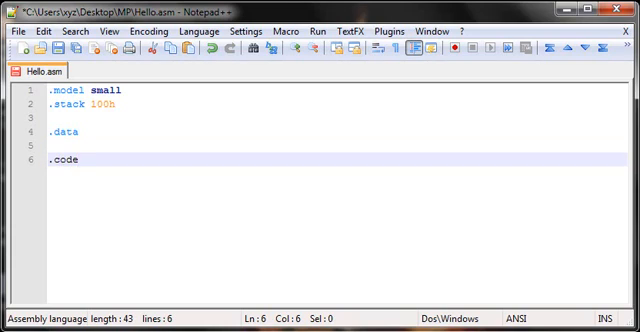
pyautogui.press('Enter')
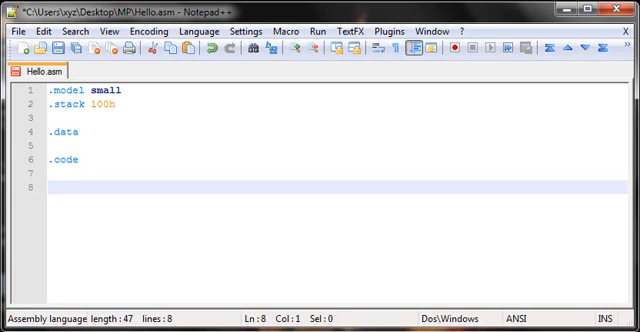
pyautogui.press('Backspace')
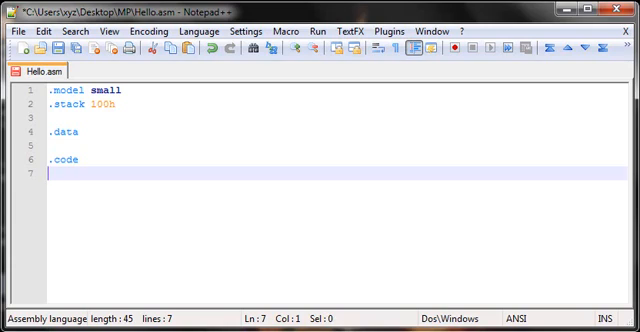
# Add a 'start:' label under .code, followed by several empty lines.
pyautogui.write('start')
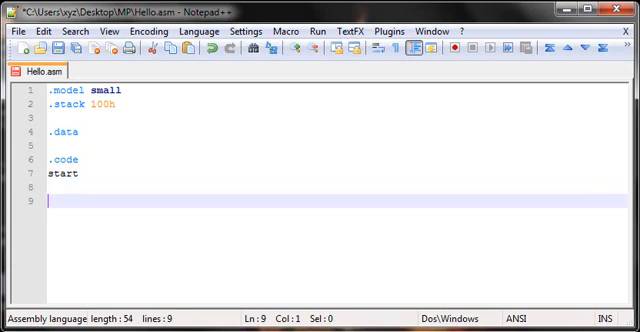
pyautogui.press('enter')
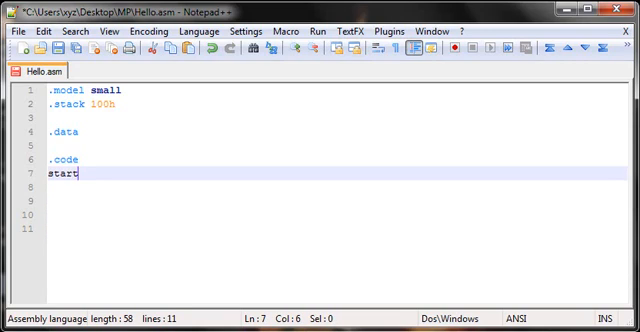
pyautogui.write(':')
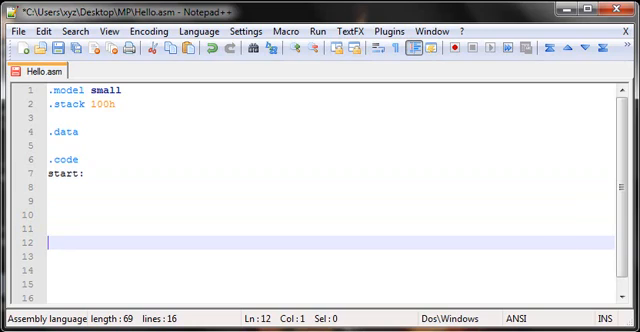
# Type 'end start' on line 12 to close the program.
pyautogui.write('e')
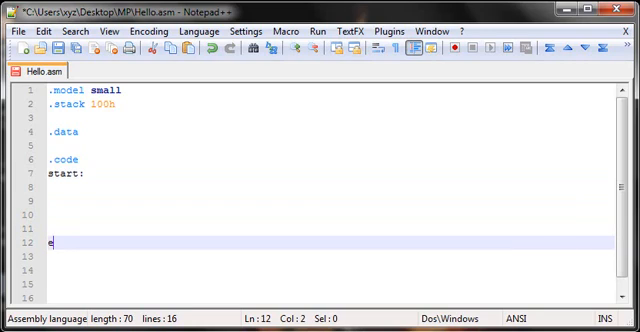
pyautogui.write('nd')
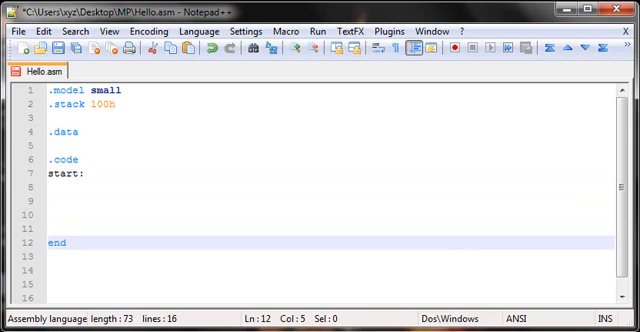
pyautogui.write('start')
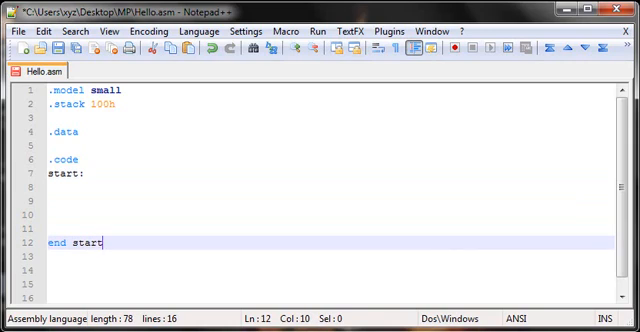